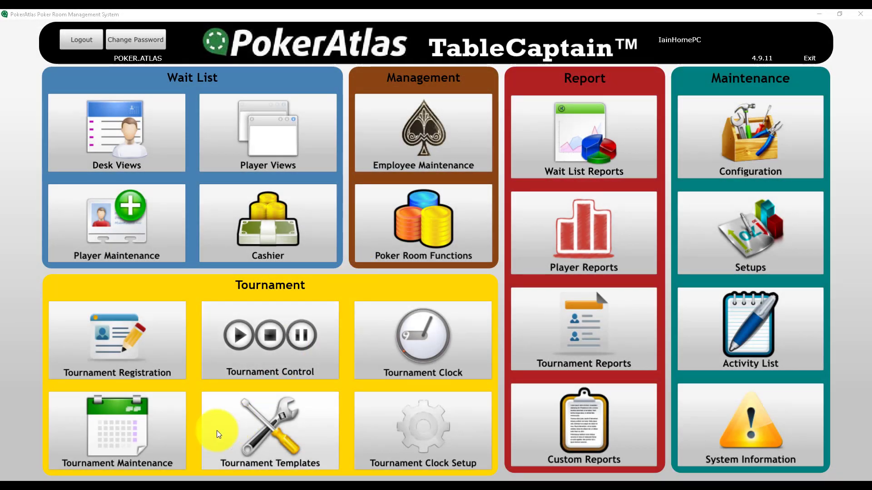
mouse_move(128, 458)
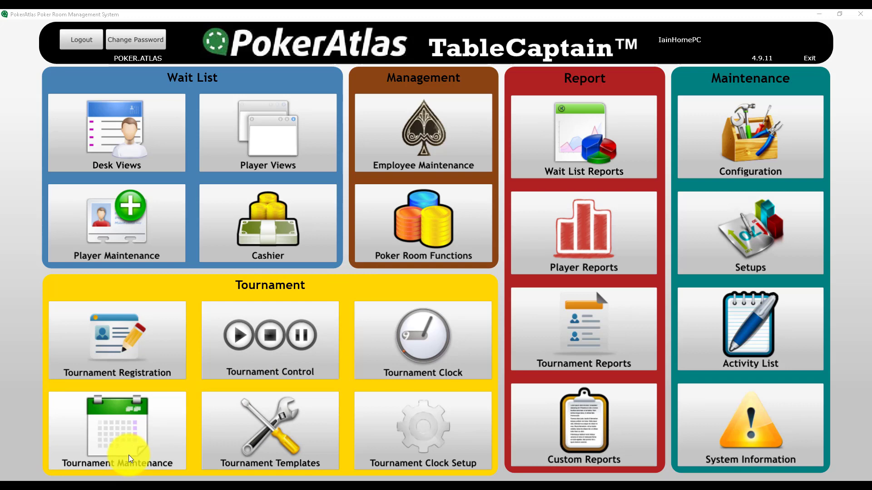
Refresh the tournament list through 6/6/2022 and tick Restart on the 6/5 $750K GTD Restart row
click(117, 431)
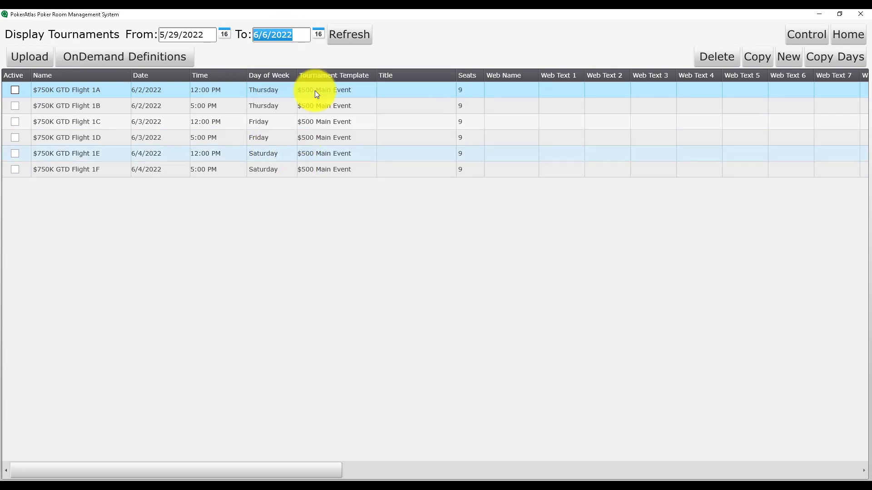
click(349, 34)
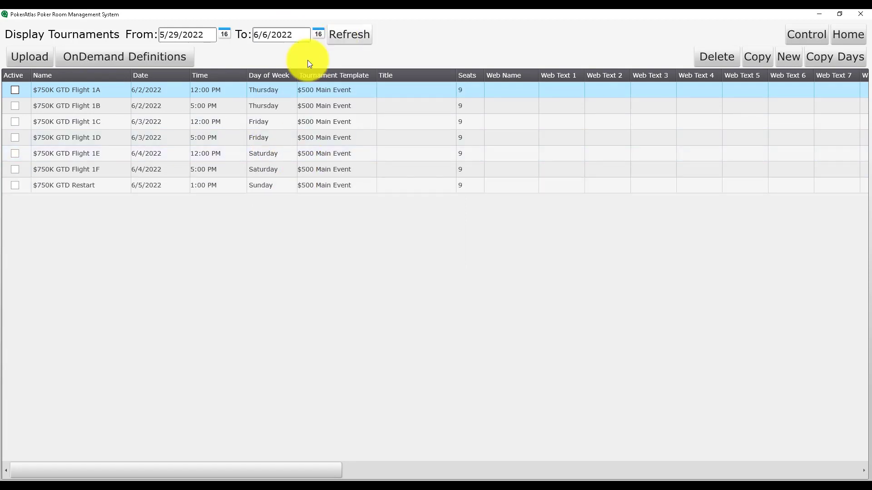
mouse_move(99, 201)
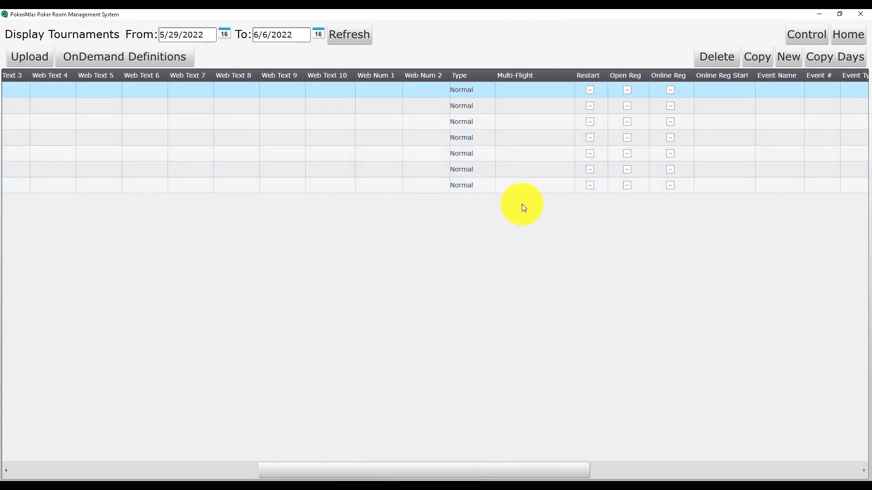
mouse_move(564, 58)
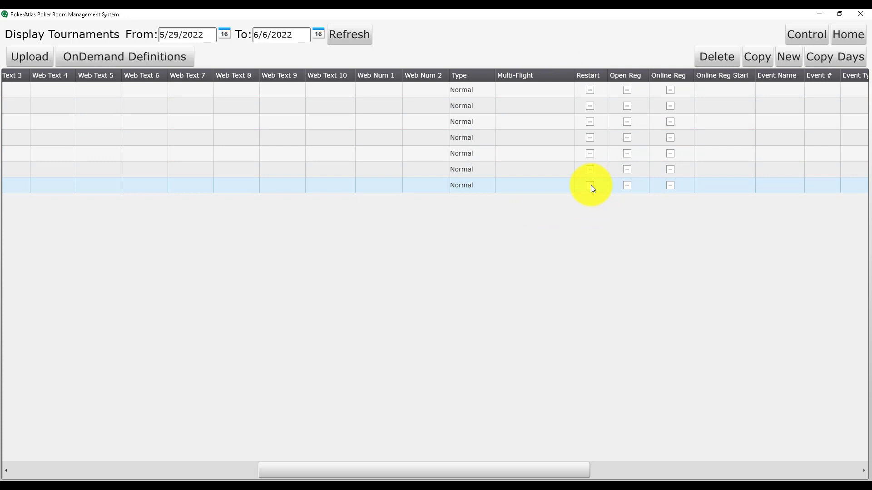
click(588, 186)
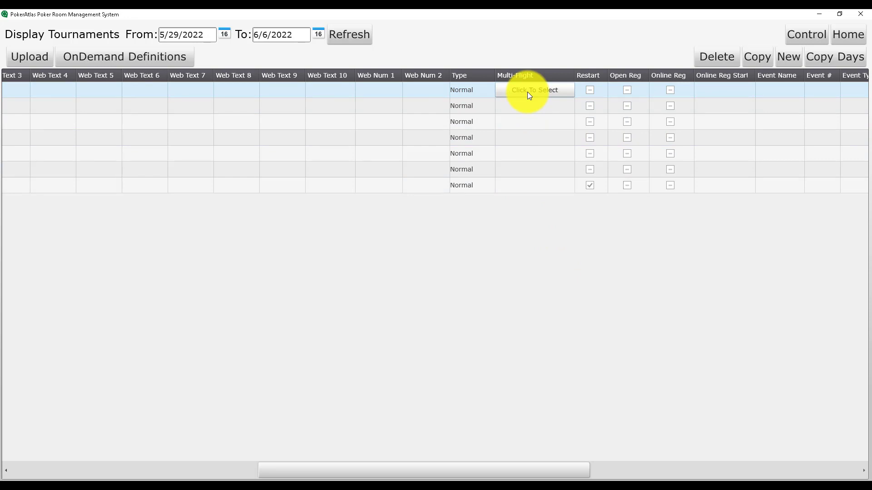
Link the first flight to the 6/5 $750K GTD Restart with flight display Current Tournament
click(534, 89)
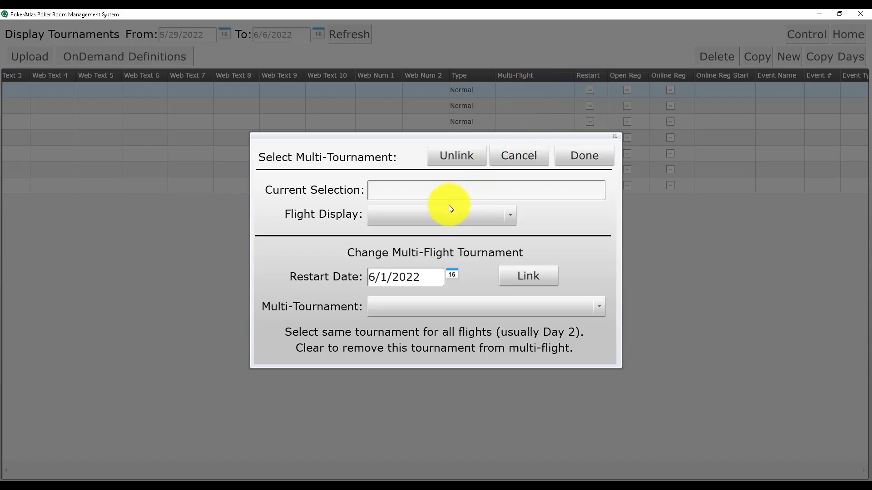
click(451, 276)
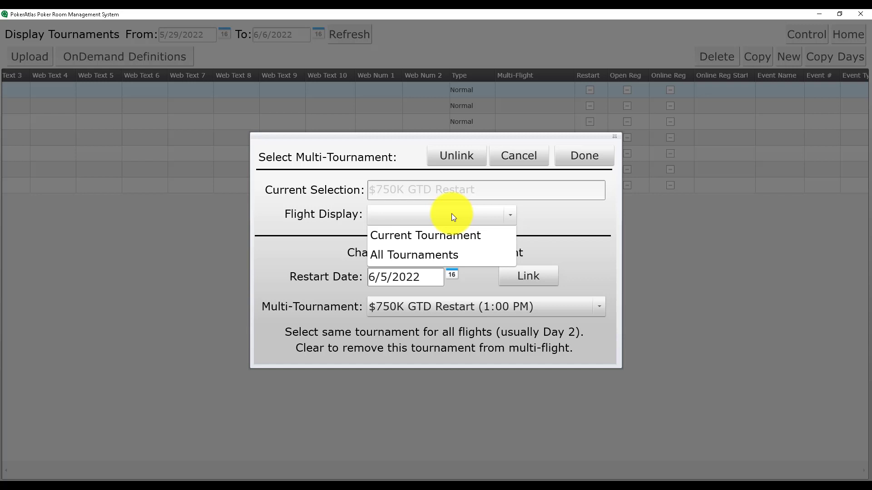
click(425, 235)
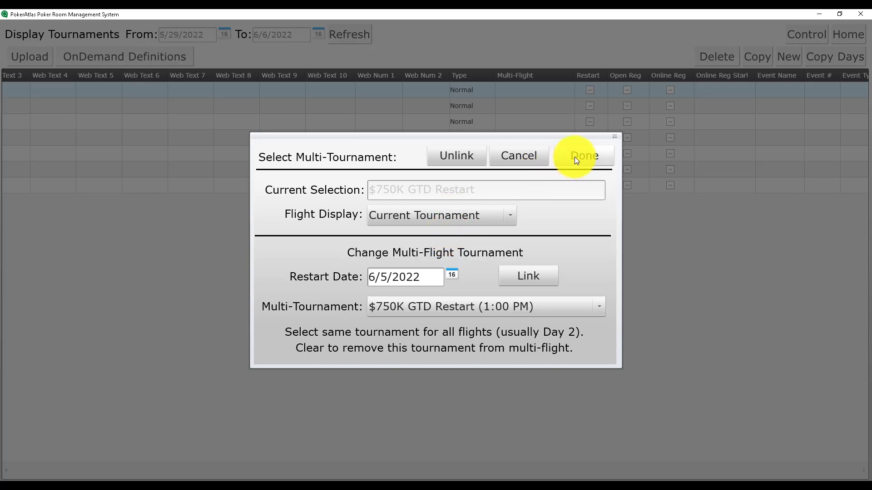
click(583, 156)
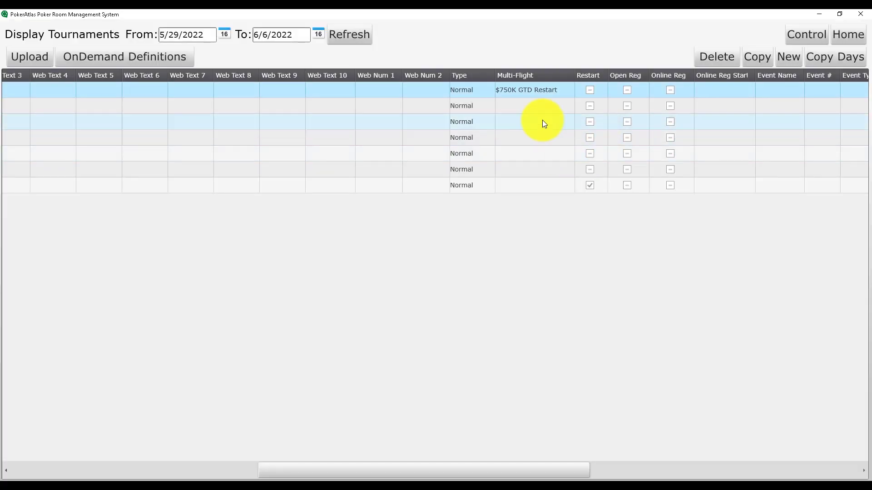
Link the second flight to the 6/5 $750K GTD Restart with flight display Current Tournament
click(531, 105)
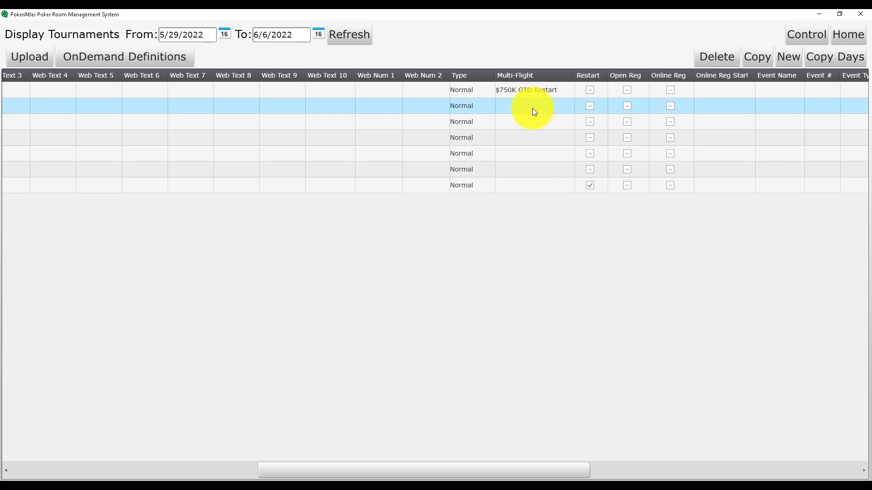
click(532, 105)
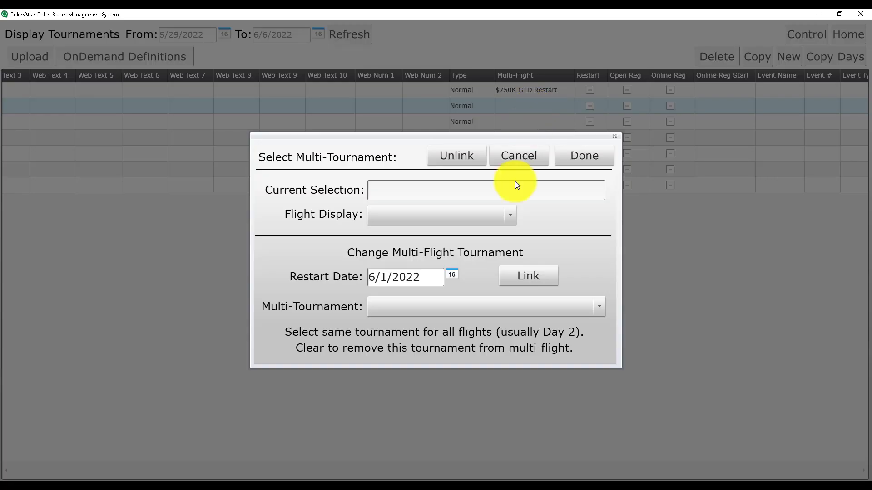
mouse_move(453, 276)
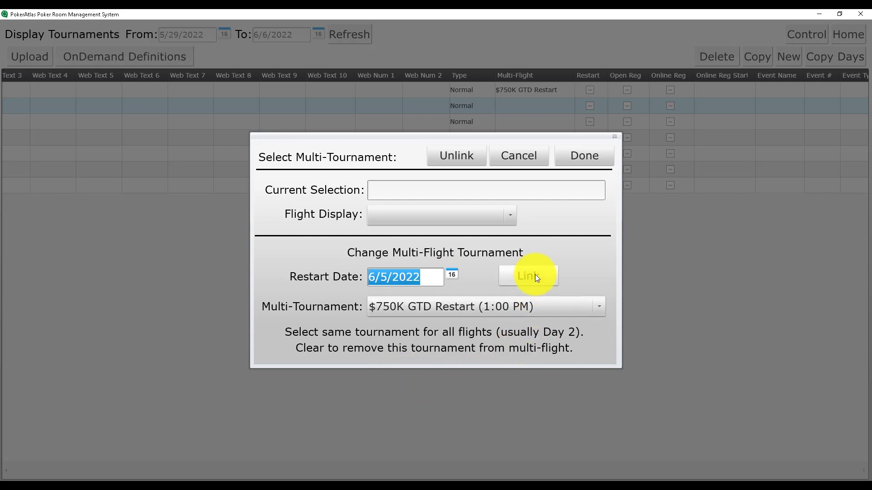
click(527, 277)
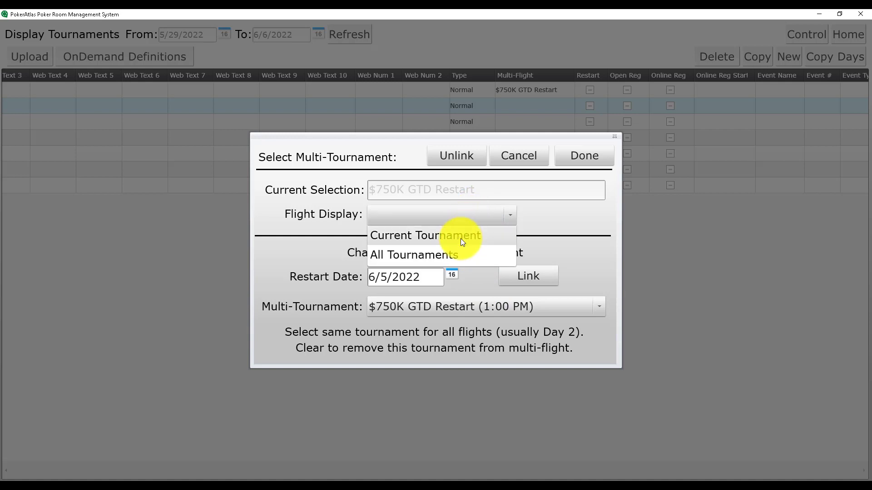
click(425, 235)
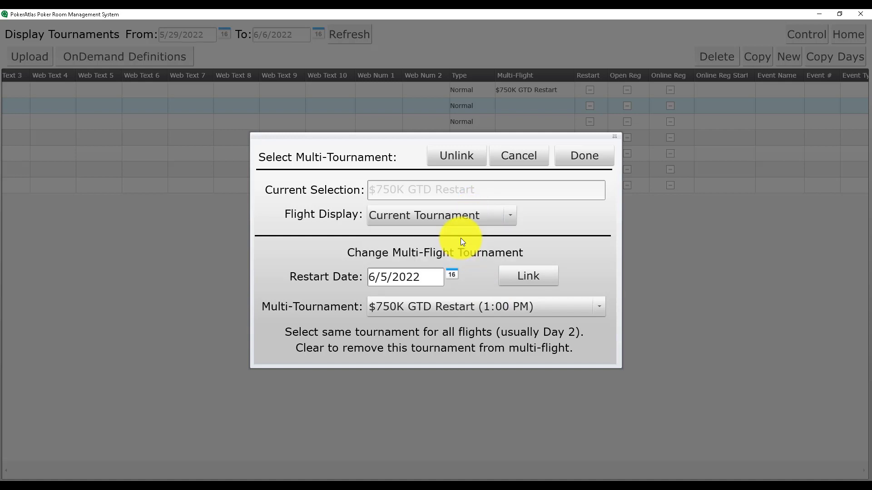
mouse_move(567, 170)
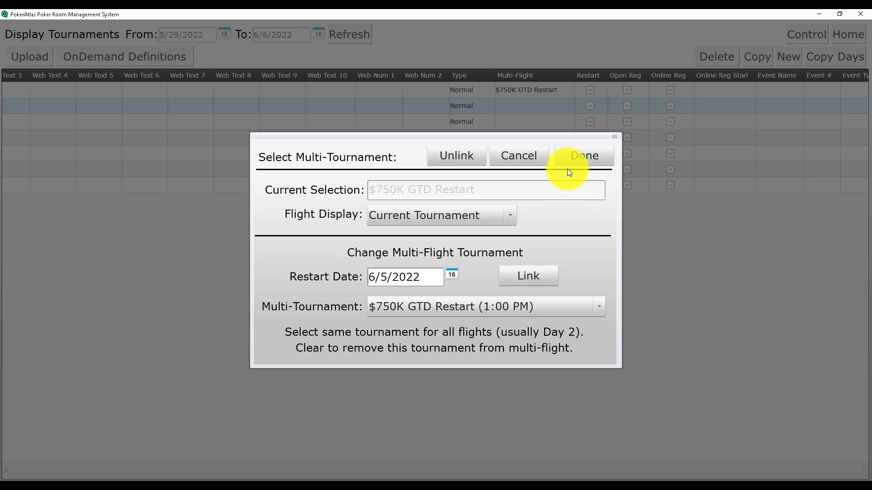
click(584, 155)
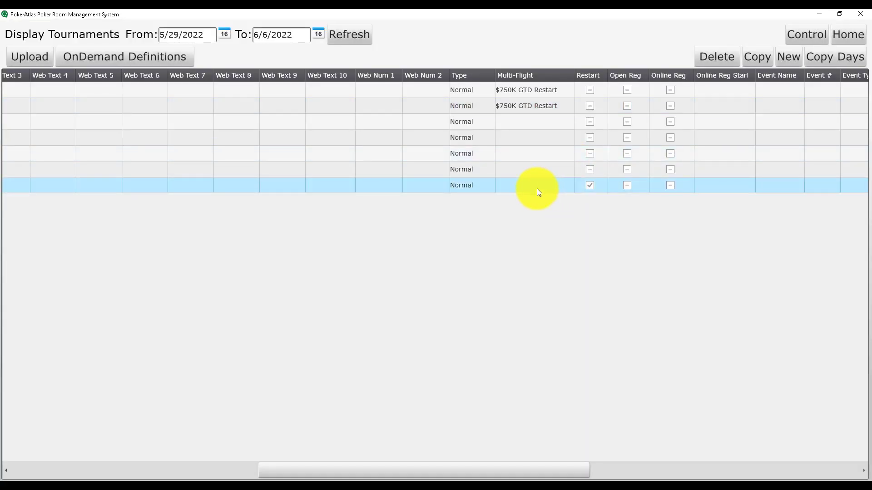
Select the 6/5 $750K GTD Restart for a third flight and set flight display to All Tournaments
click(534, 186)
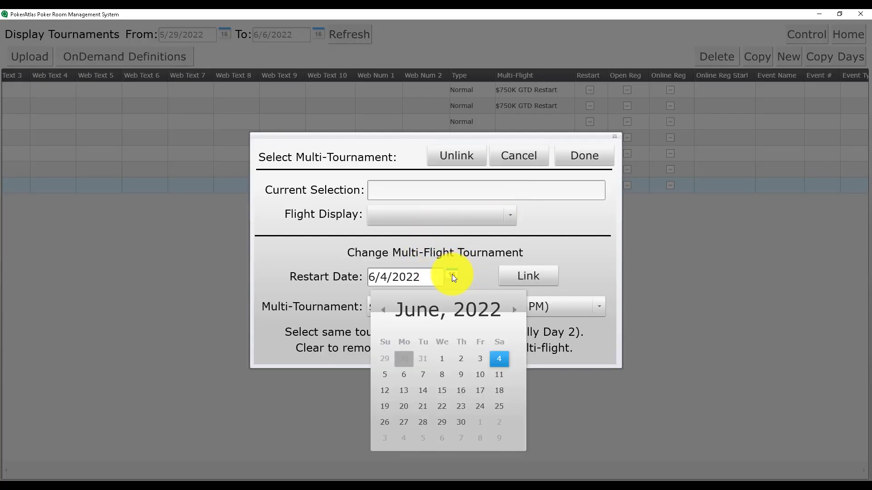
click(385, 374)
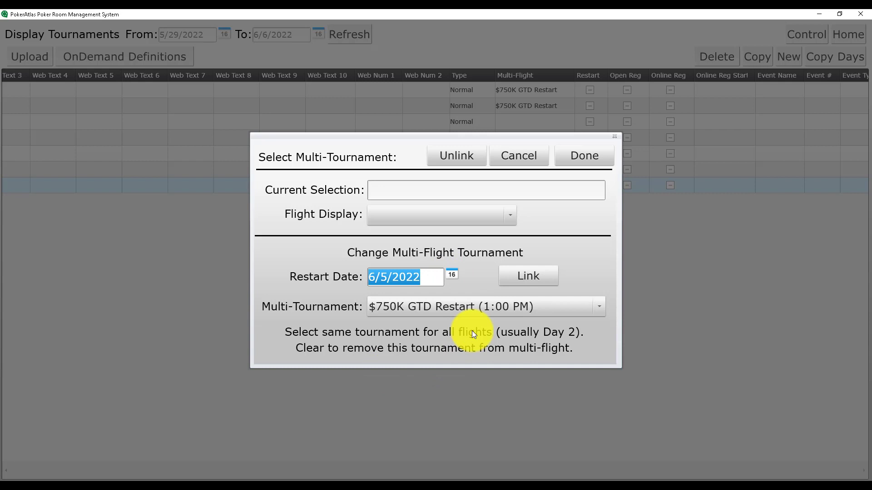
click(527, 276)
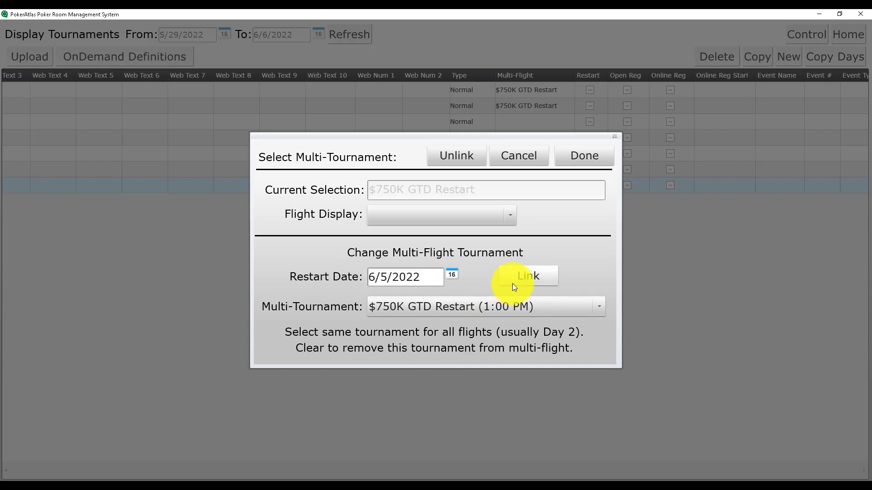
click(506, 214)
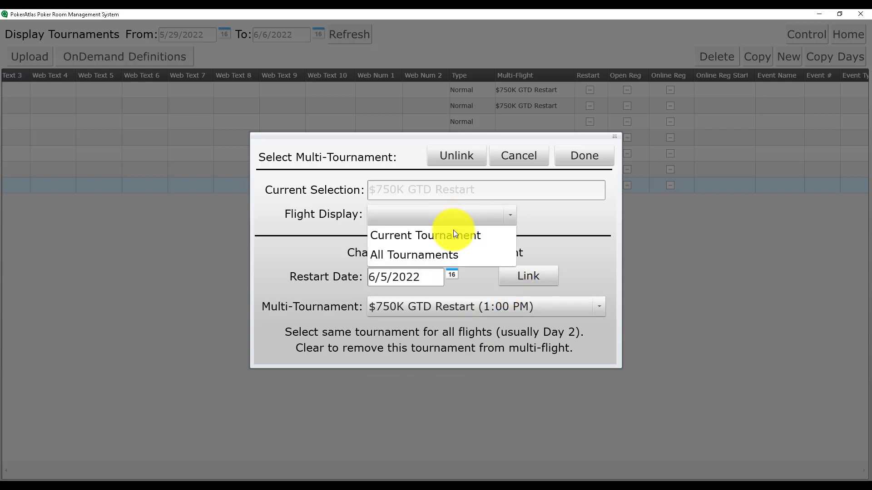
click(424, 235)
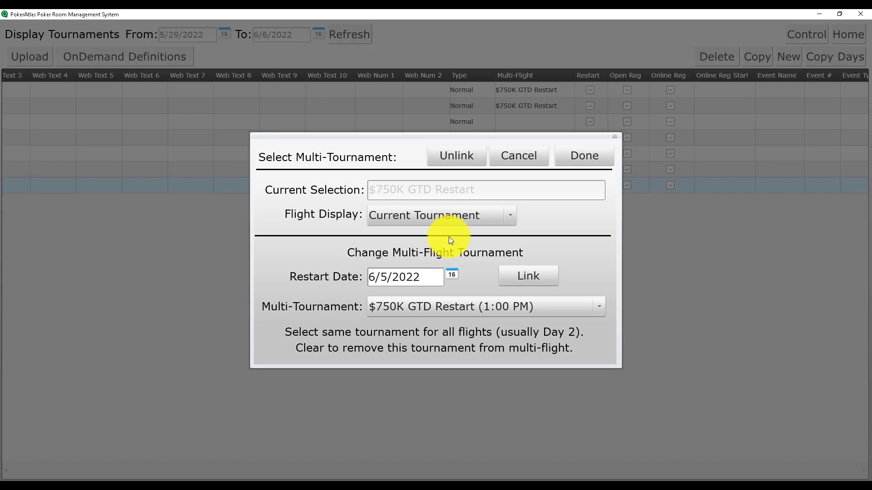
click(441, 215)
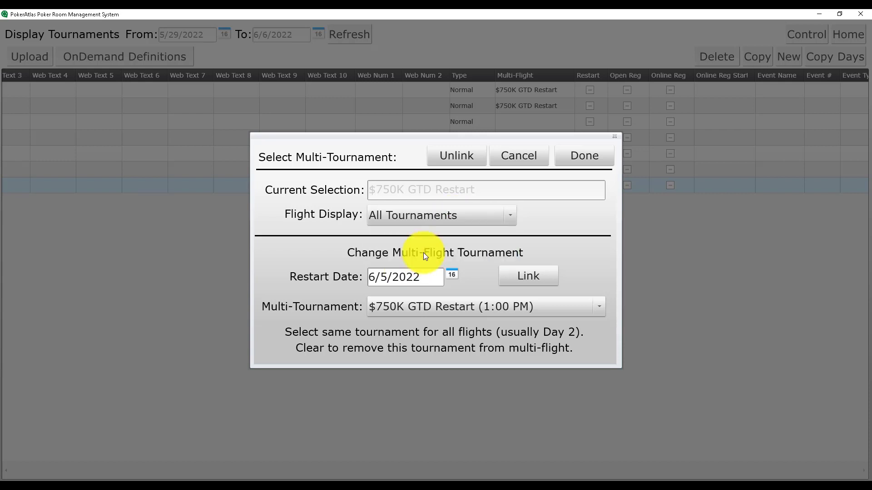
mouse_move(529, 277)
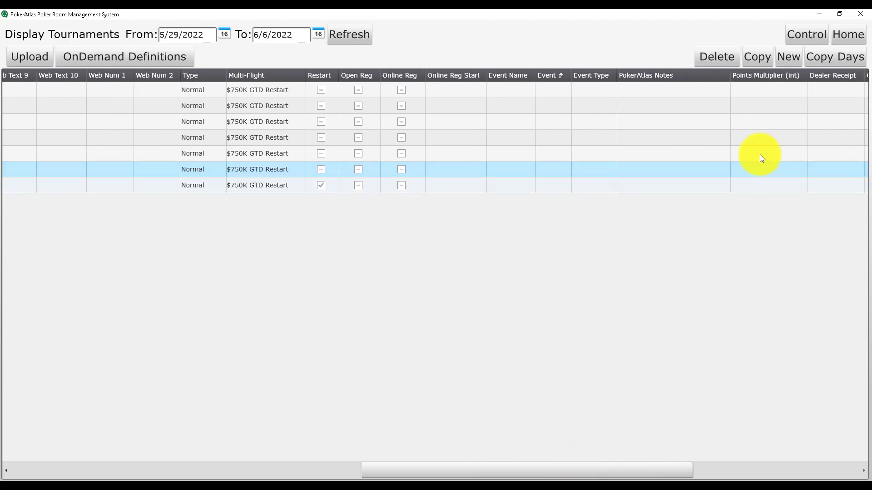
mouse_move(636, 155)
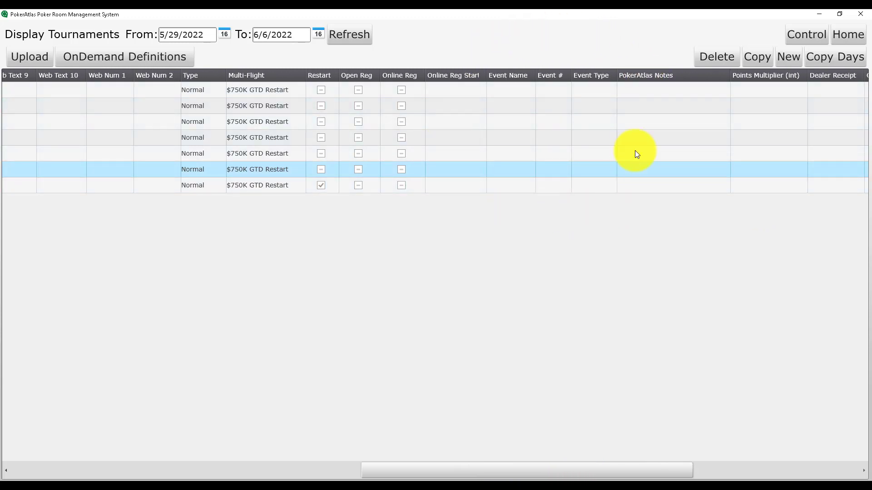
mouse_move(504, 100)
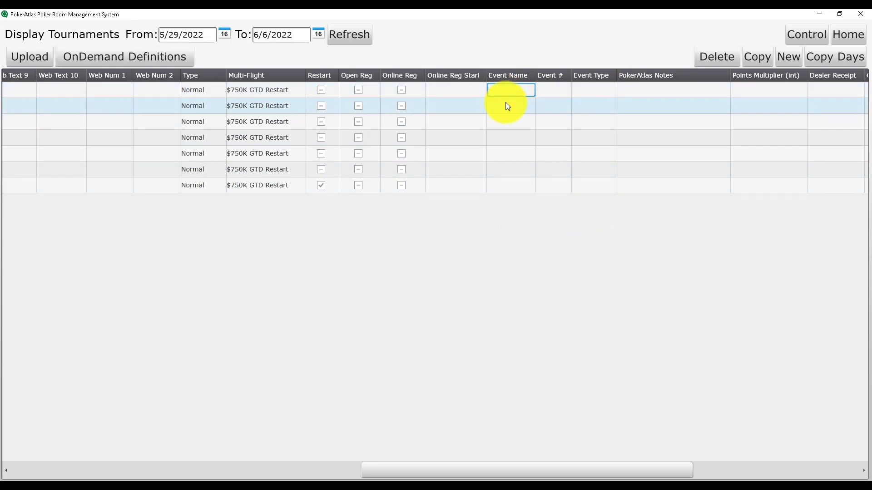
Enter the event name 'May 2022 $750K GTD' and copy it down the tournament rows
text(May)
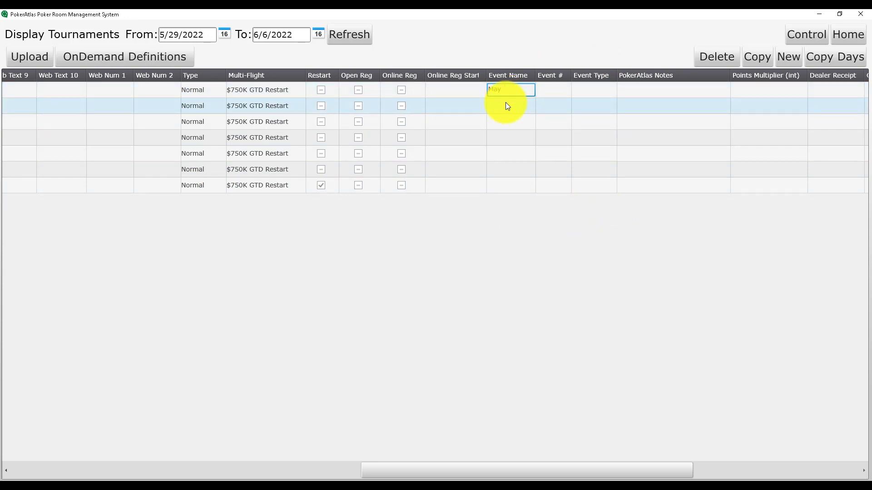
text(2022)
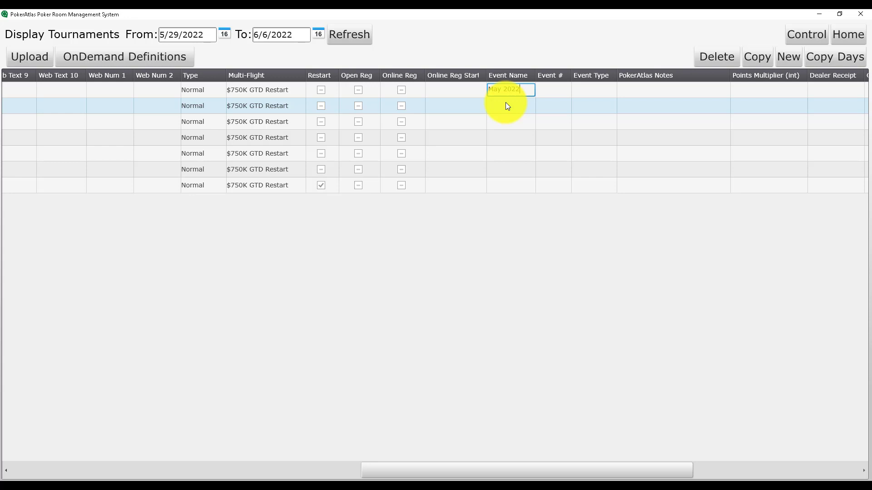
text($750K GTD)
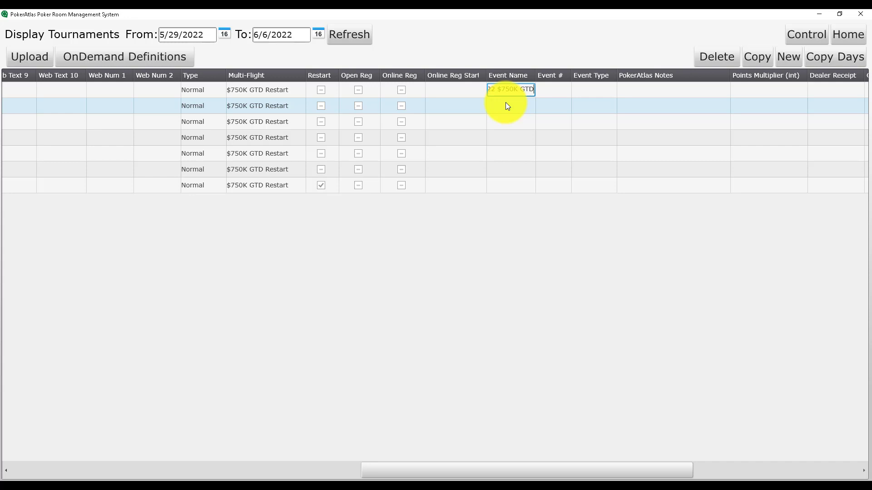
click(510, 90)
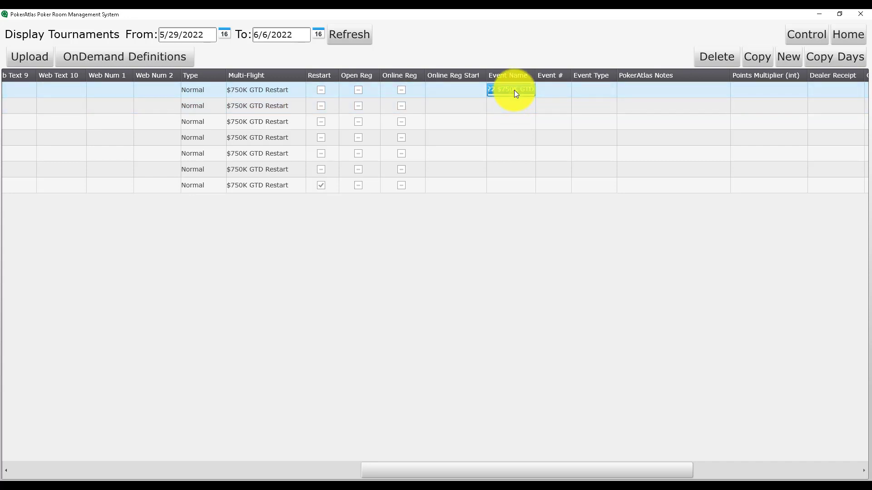
click(502, 121)
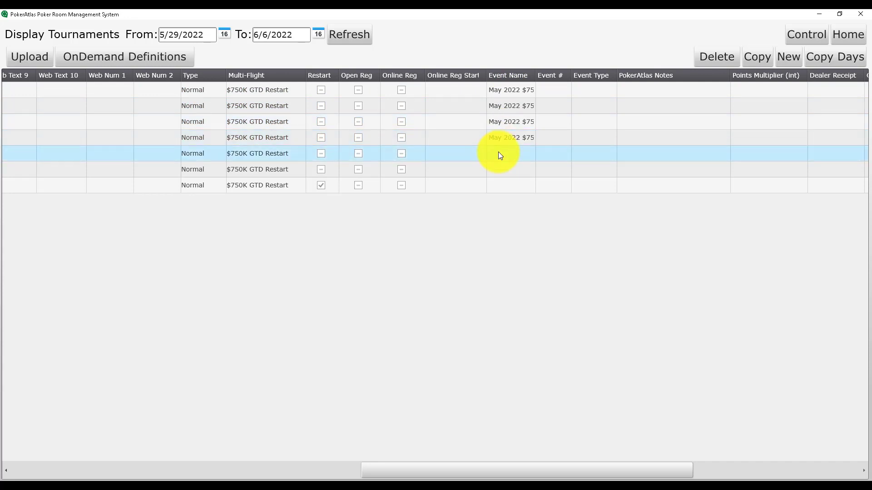
click(498, 185)
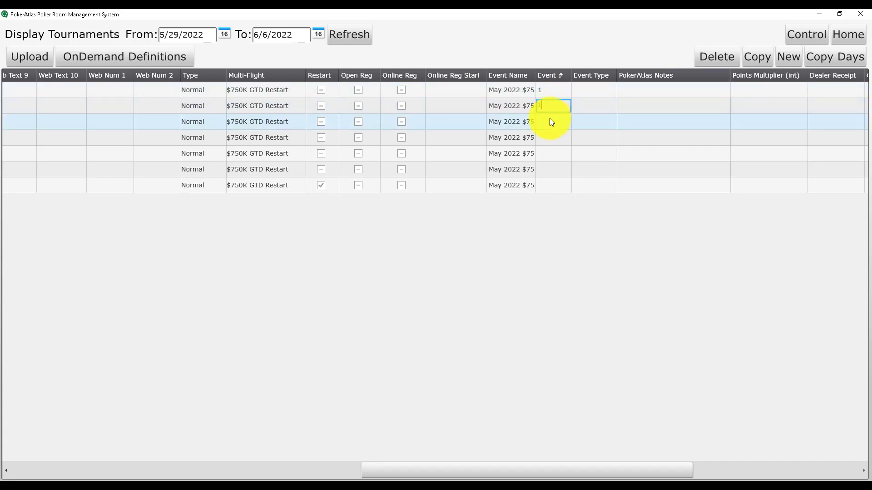
Number the tournaments event 1 and set each event type to Series
click(552, 137)
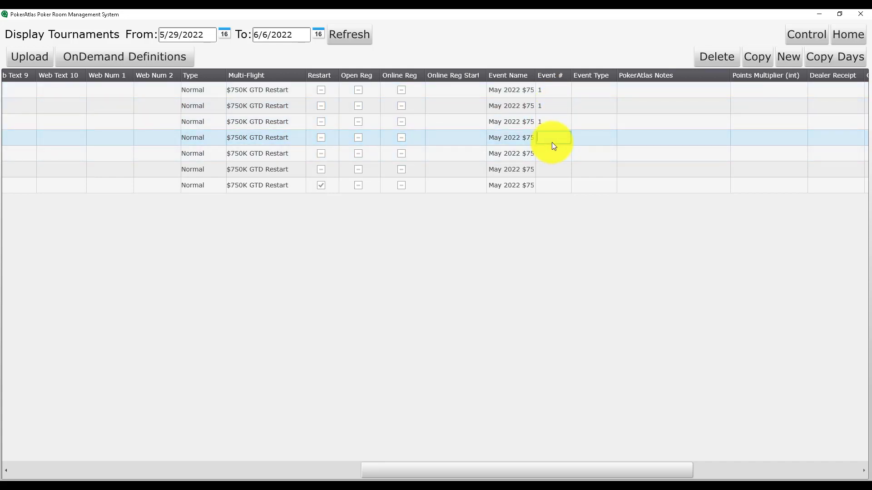
click(554, 154)
text(1)
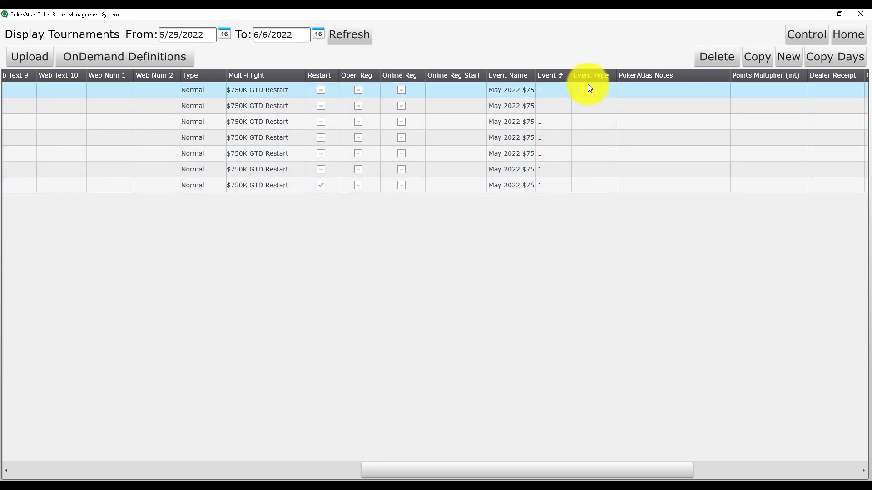
click(610, 90)
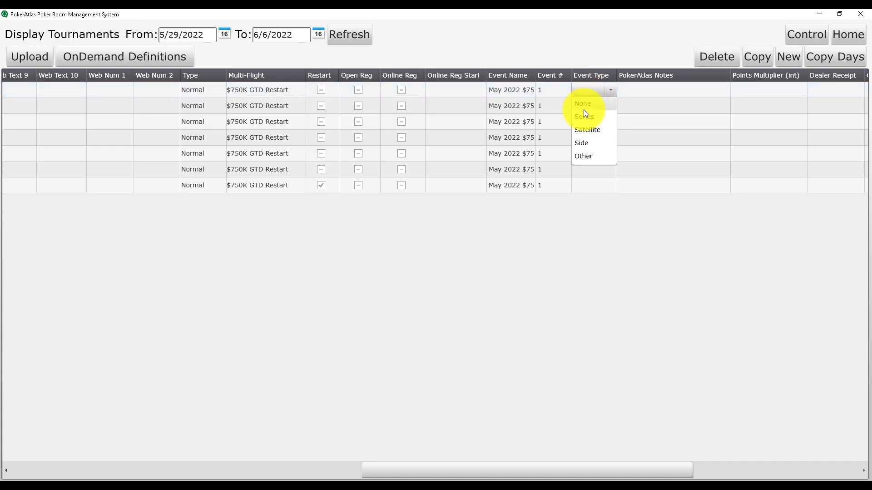
click(610, 106)
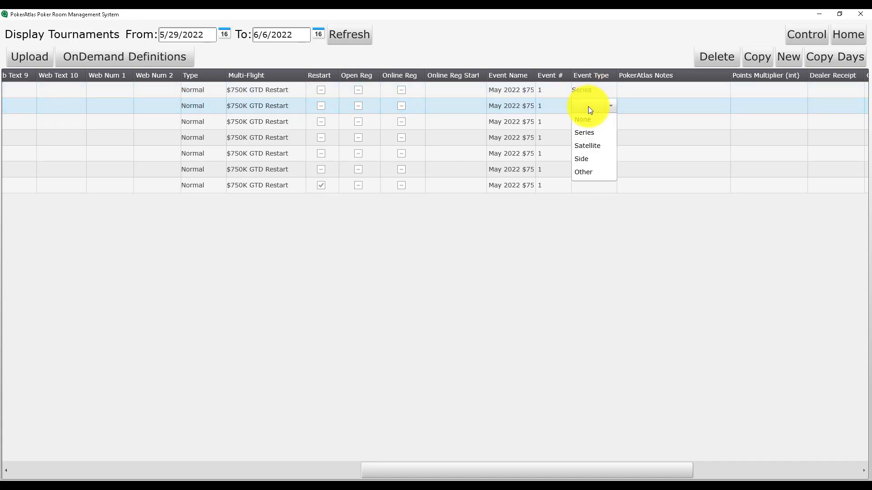
click(584, 133)
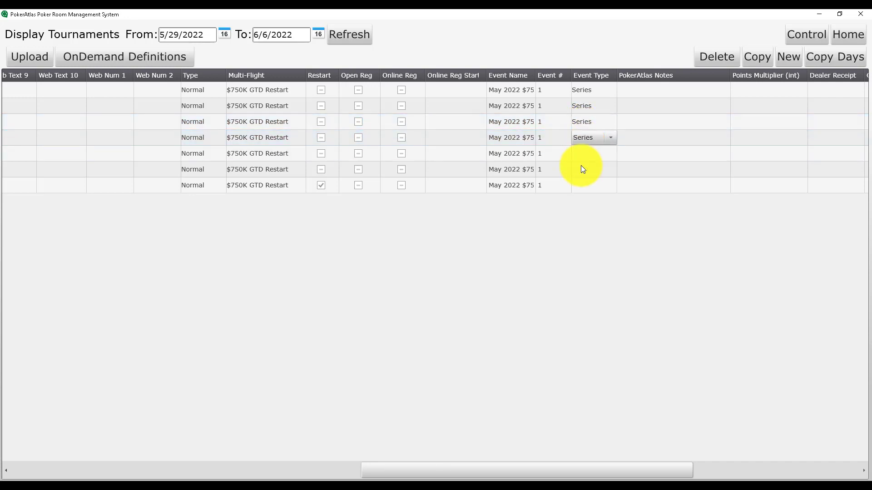
click(610, 154)
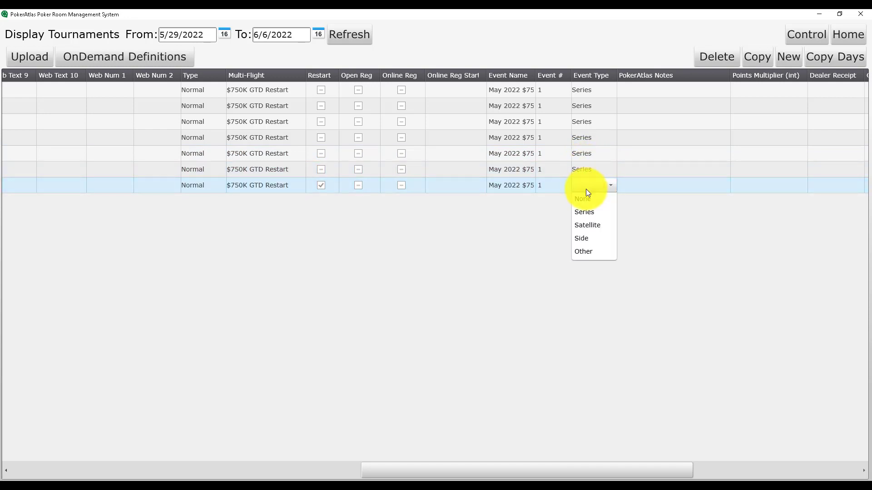
click(584, 212)
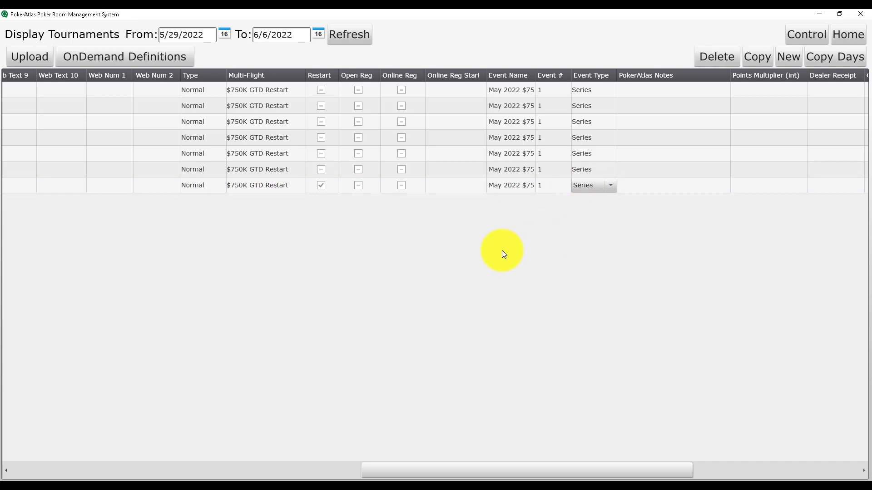
mouse_move(25, 61)
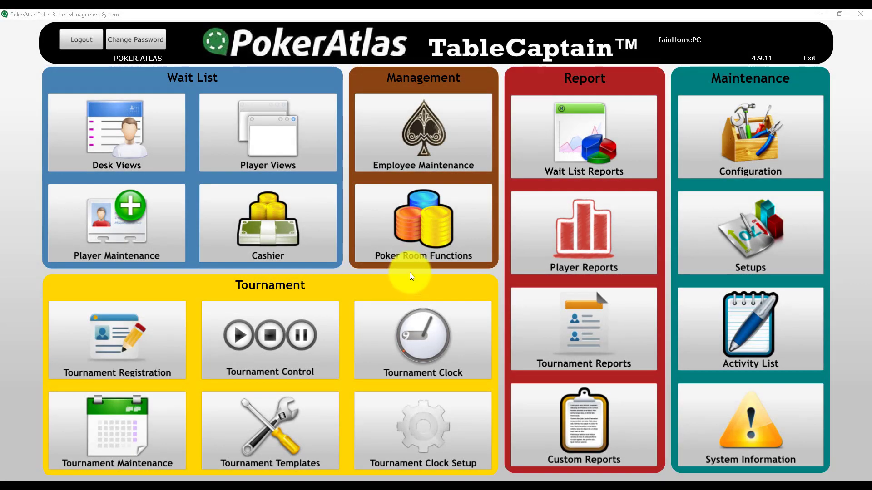
mouse_move(145, 441)
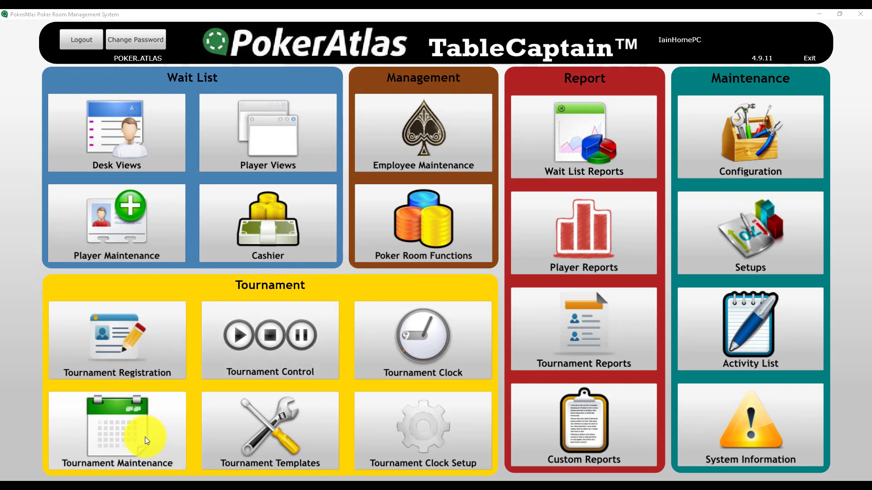
Set the date range to 6/8/2022 through 7/20/2022 and refresh the tournament list
click(116, 431)
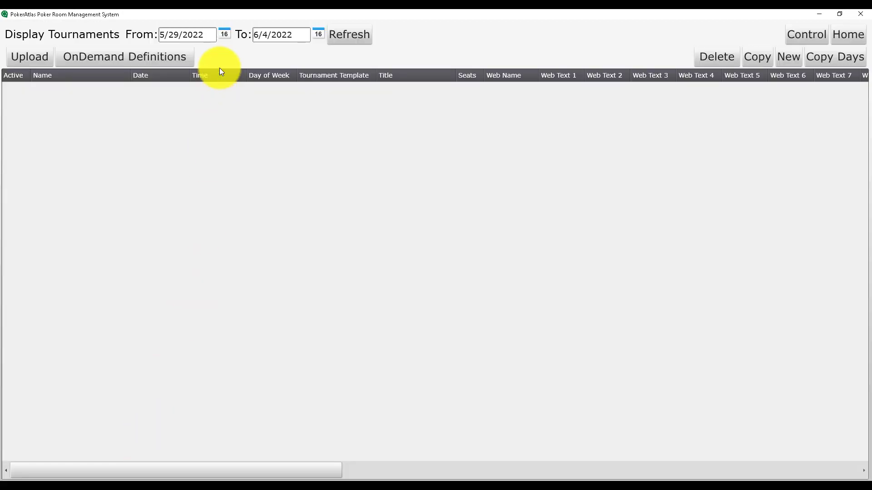
click(224, 34)
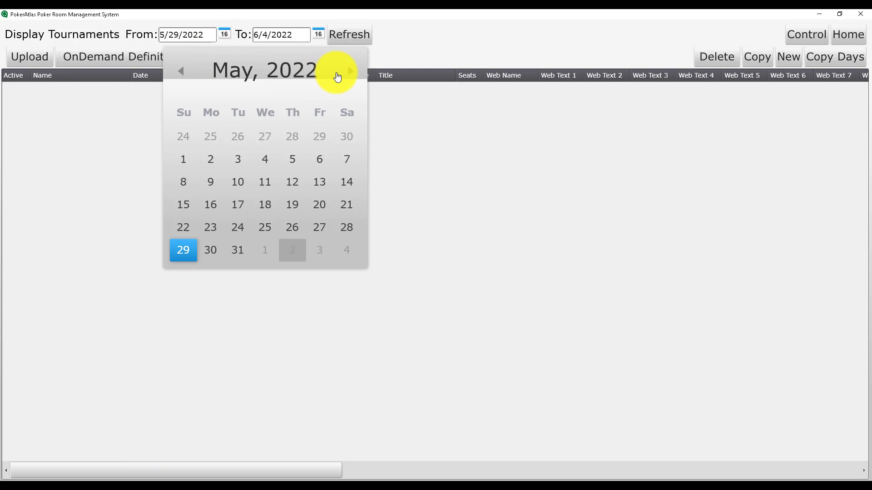
click(350, 71)
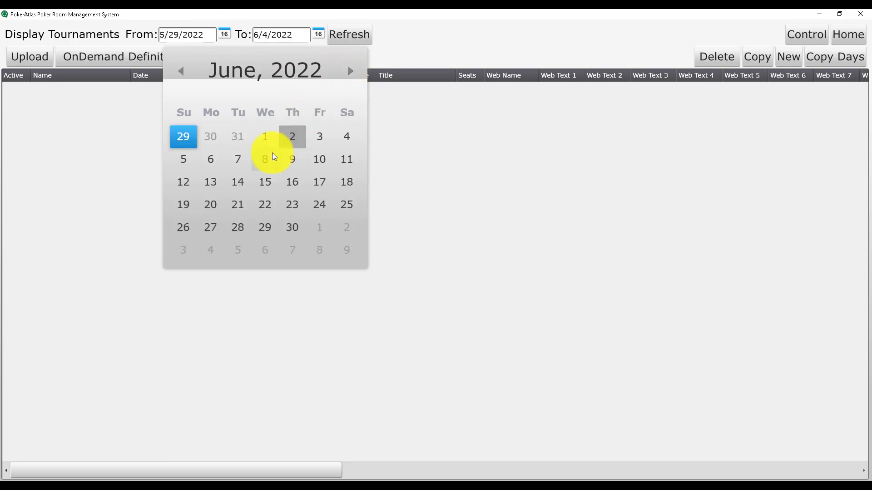
mouse_move(271, 149)
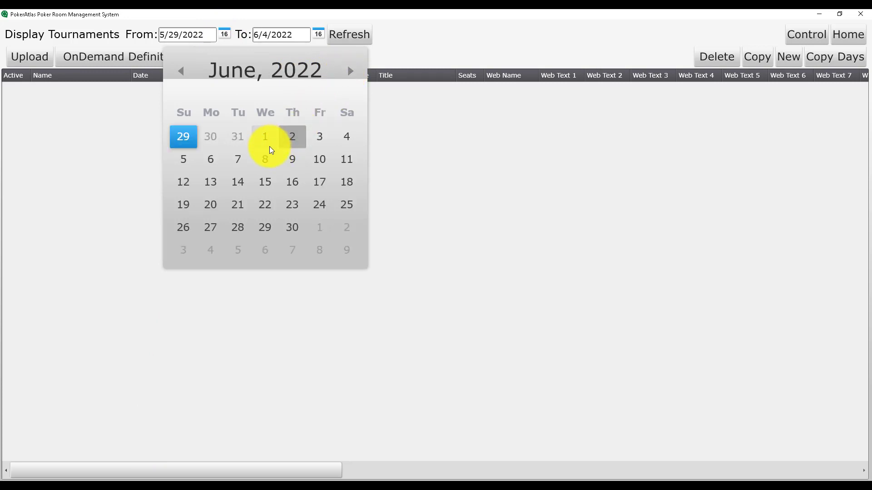
click(265, 159)
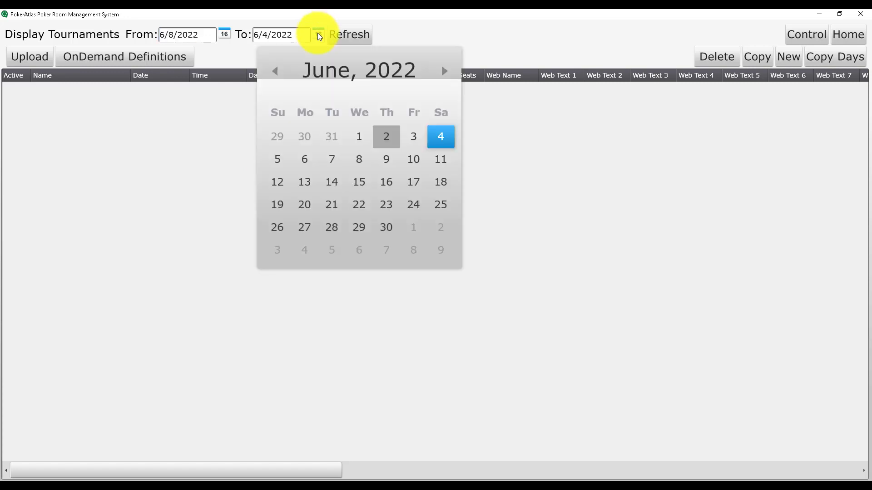
click(444, 70)
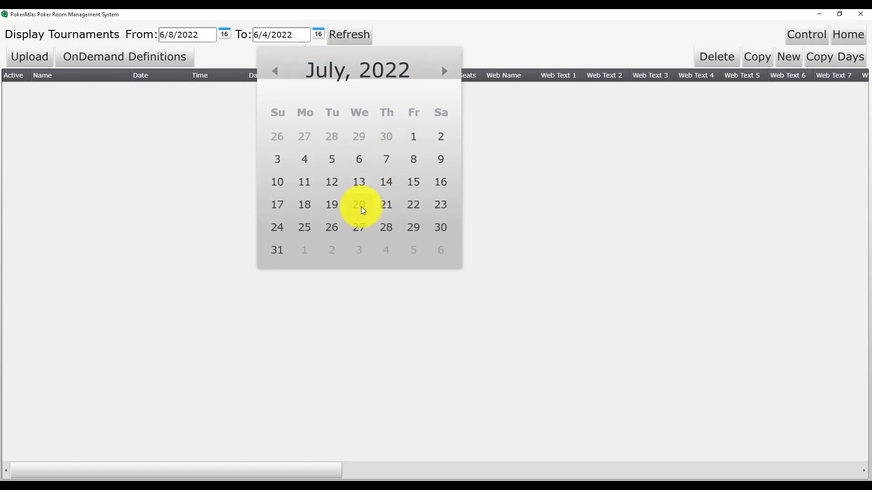
mouse_move(360, 214)
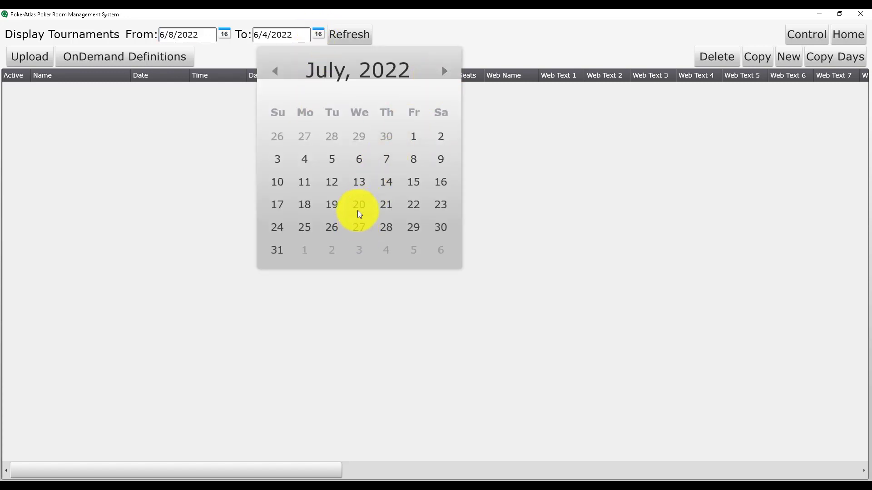
click(359, 204)
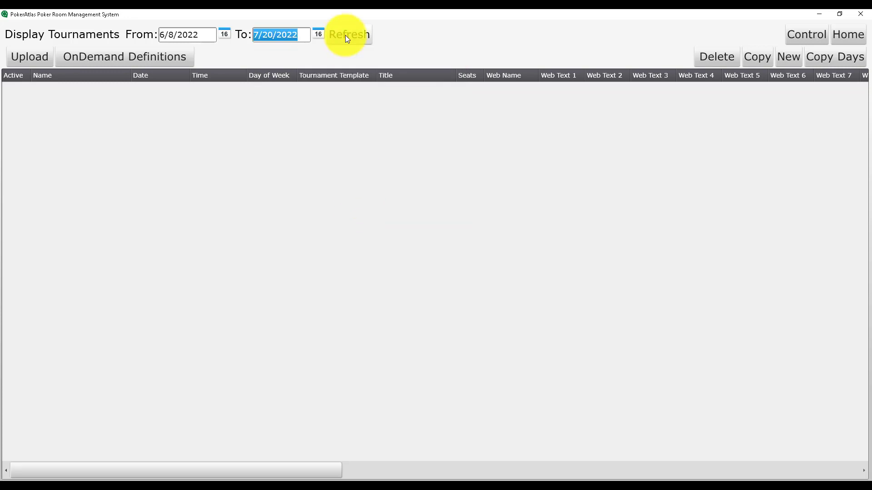
click(349, 35)
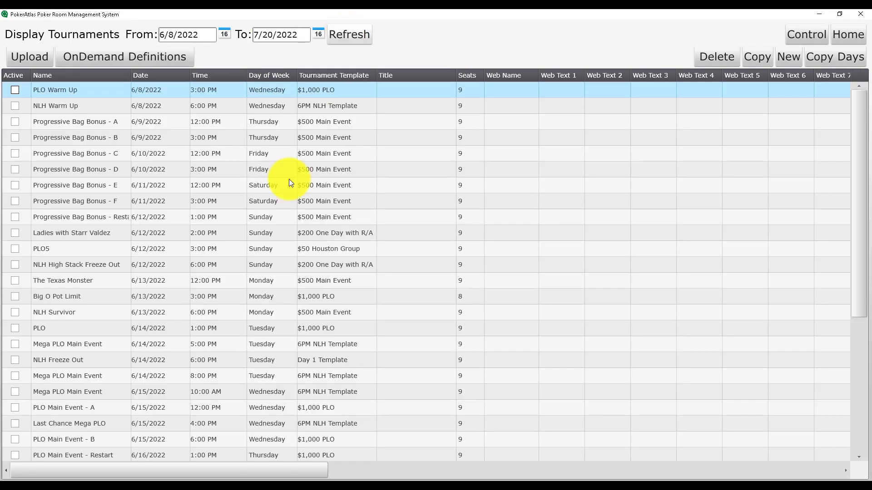
Enter the June Poker Classic event name on the first row and copy it down the list
scroll(down, 3)
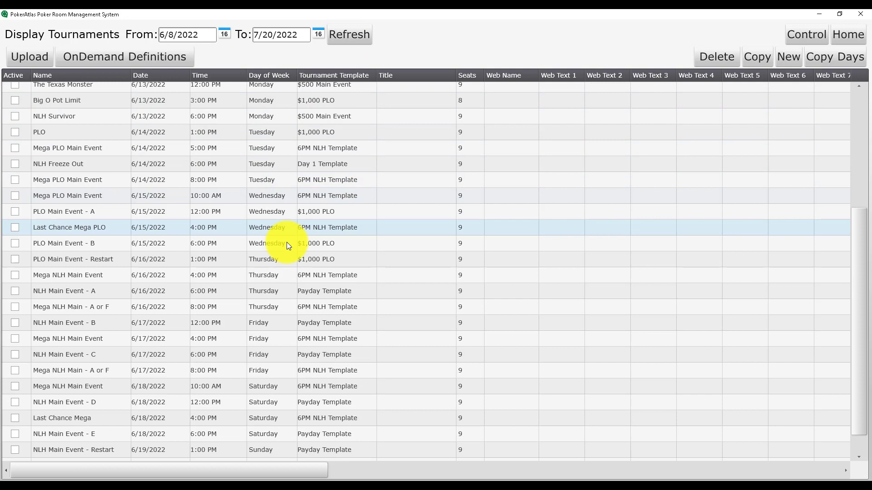
scroll(down, 3)
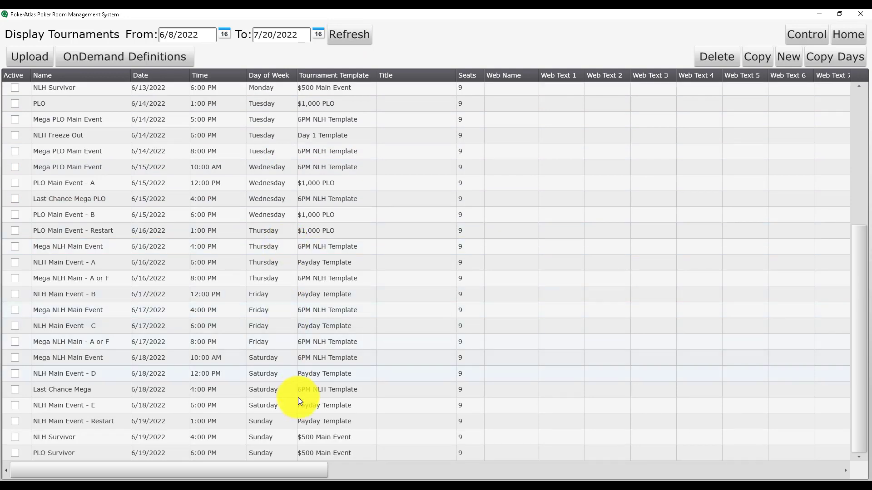
scroll(up, 3)
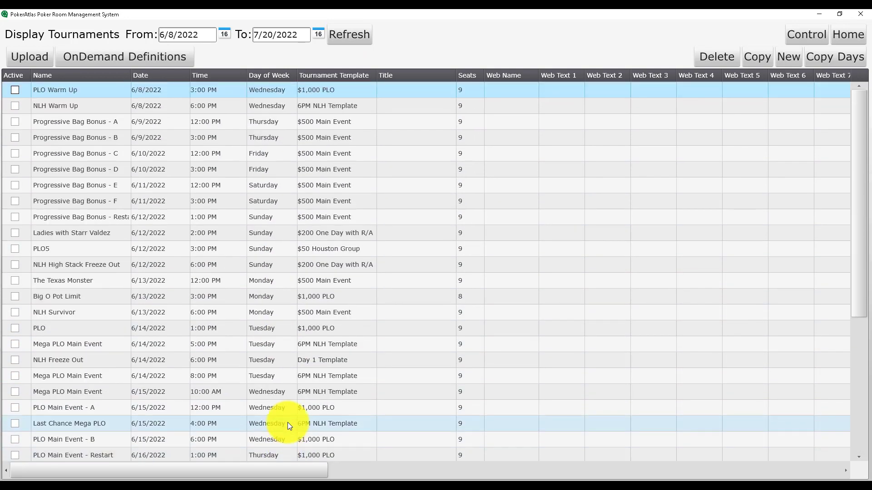
mouse_move(316, 473)
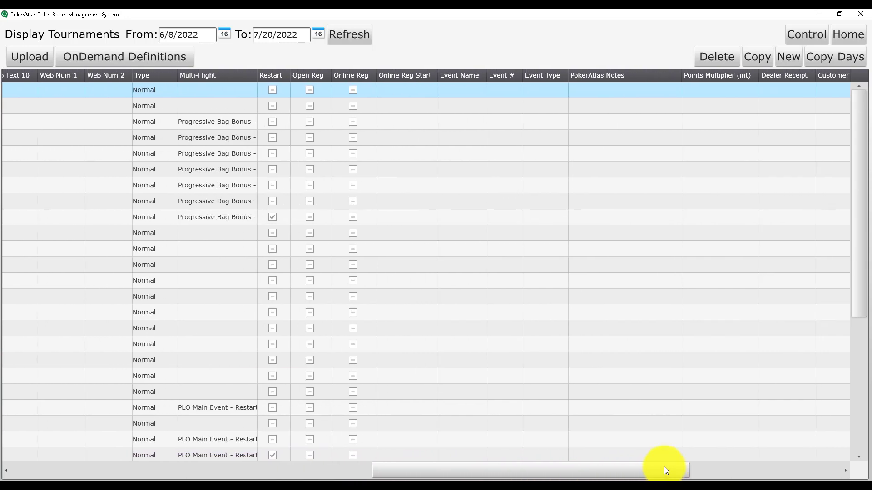
click(461, 90)
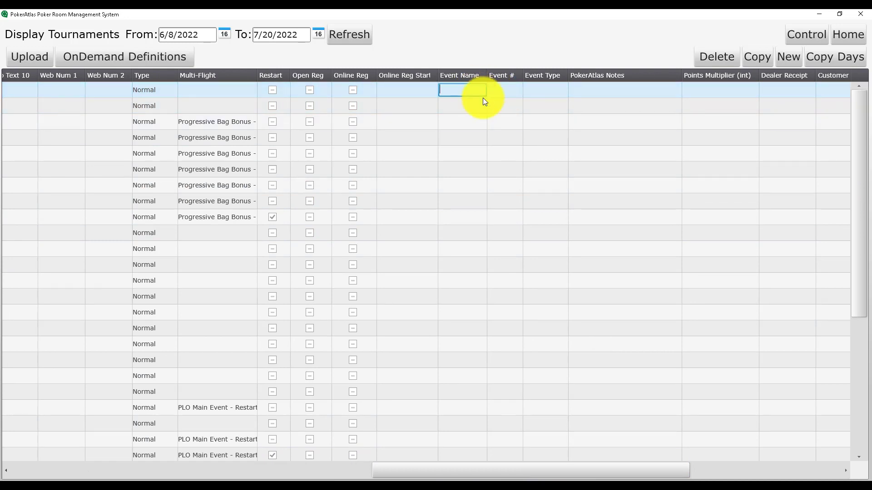
text(3)
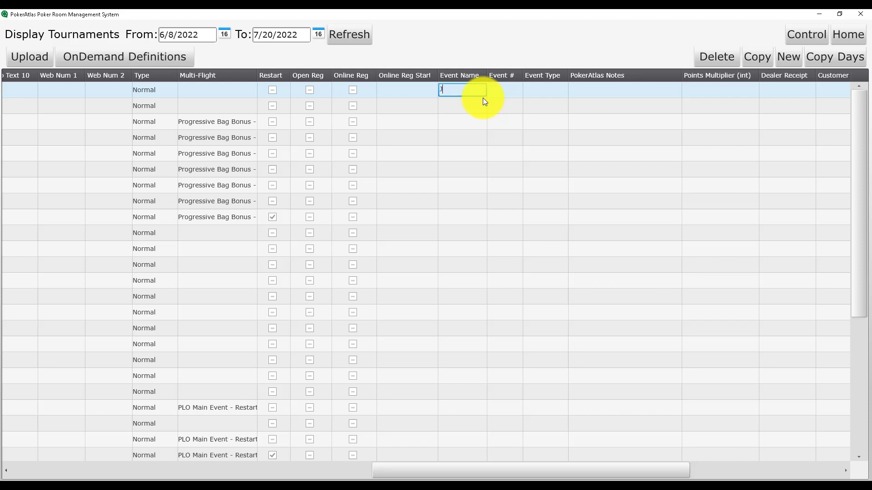
text(June Poker Cla)
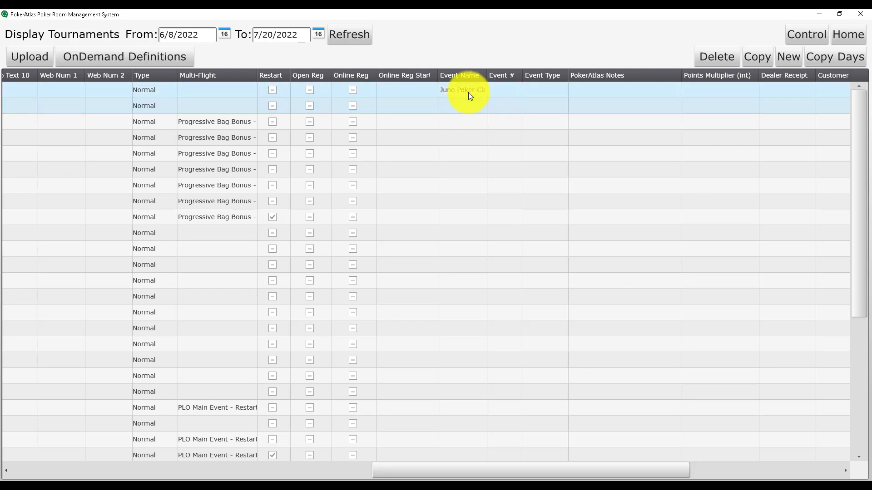
click(462, 105)
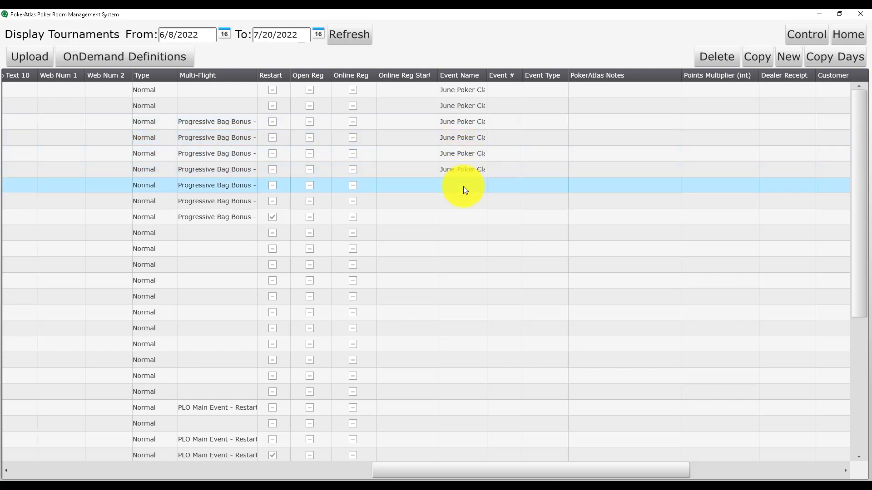
click(463, 217)
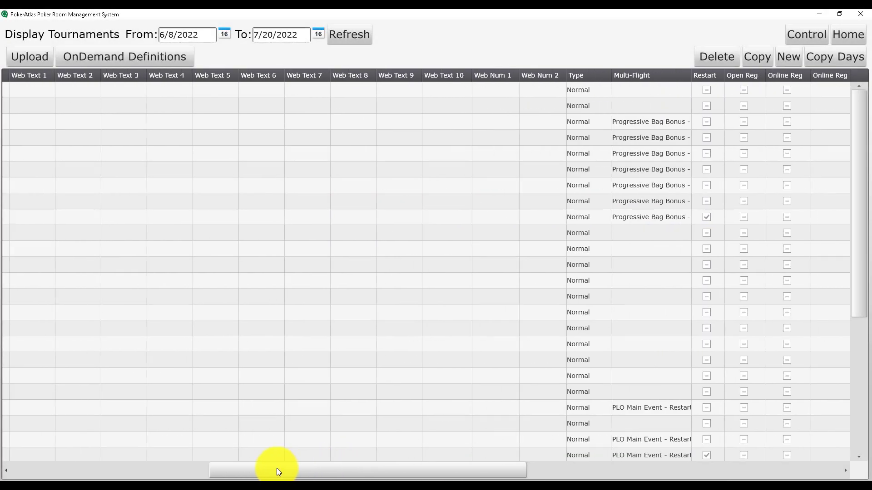
Set the two warm-up tournaments' event type to Side
scroll(left, 3)
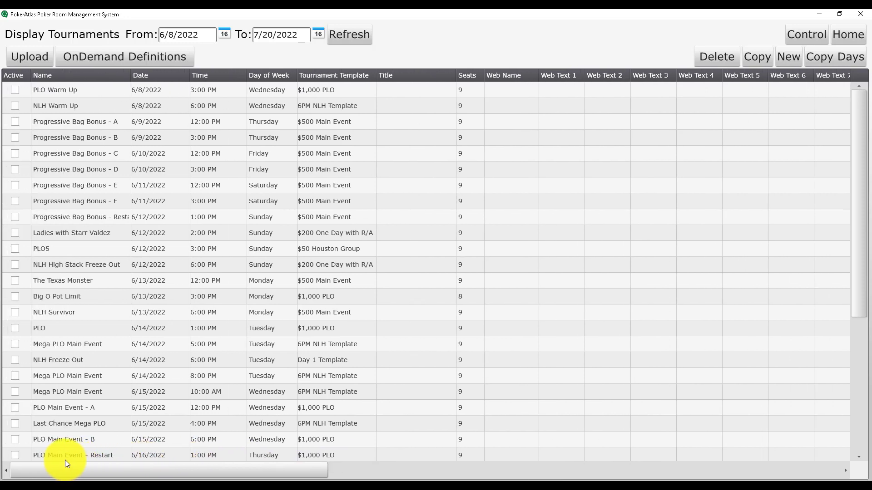
scroll(right, 3)
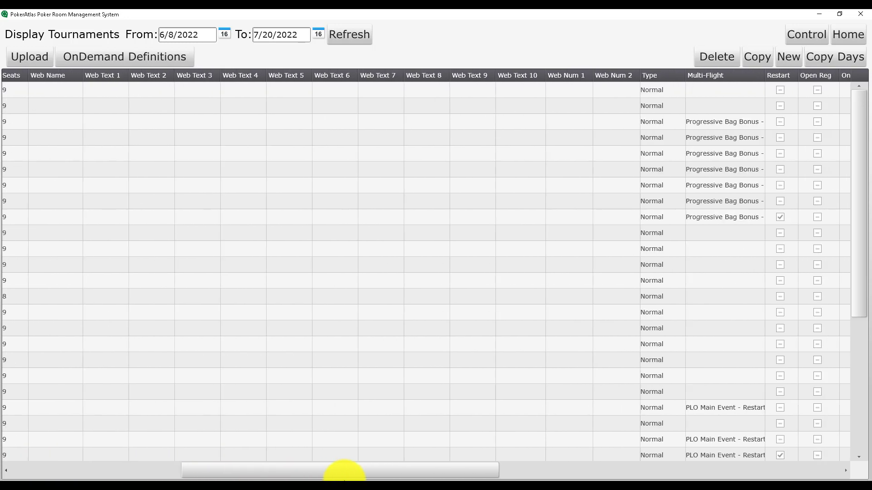
scroll(right, 3)
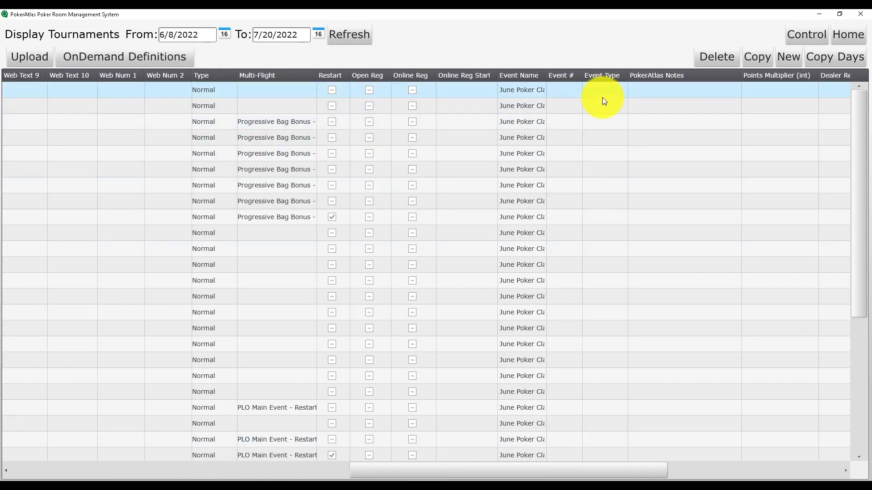
click(603, 90)
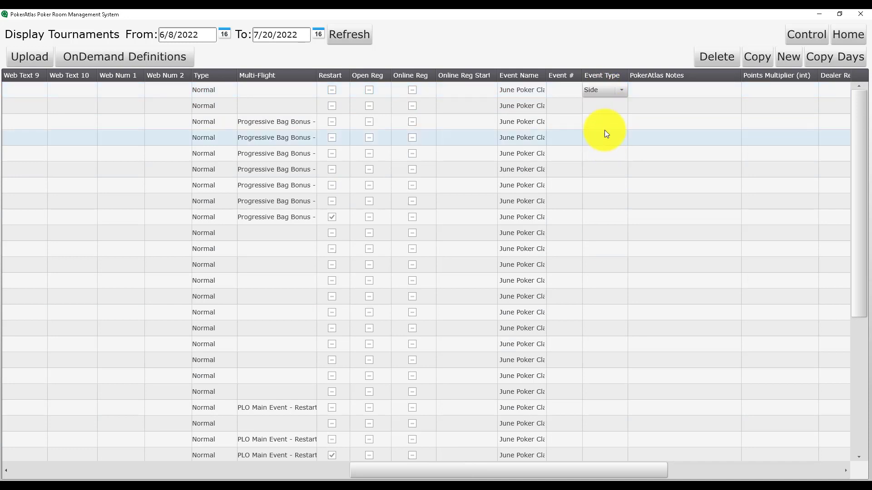
click(621, 105)
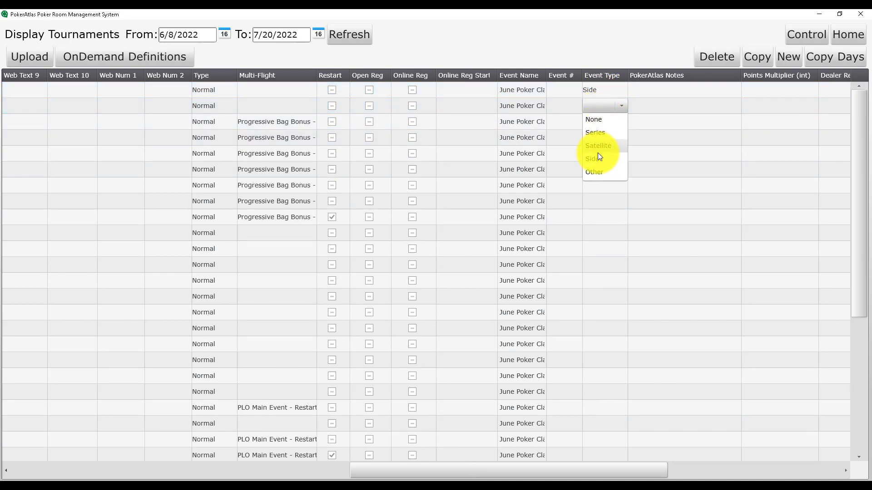
click(591, 158)
text(1)
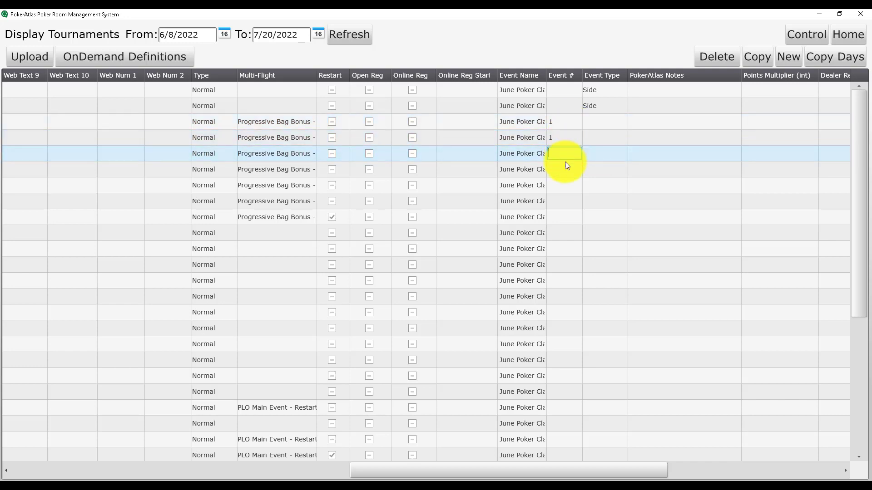
Number the Progressive Bag Bonus flight event 1 and set its type to Series
click(564, 186)
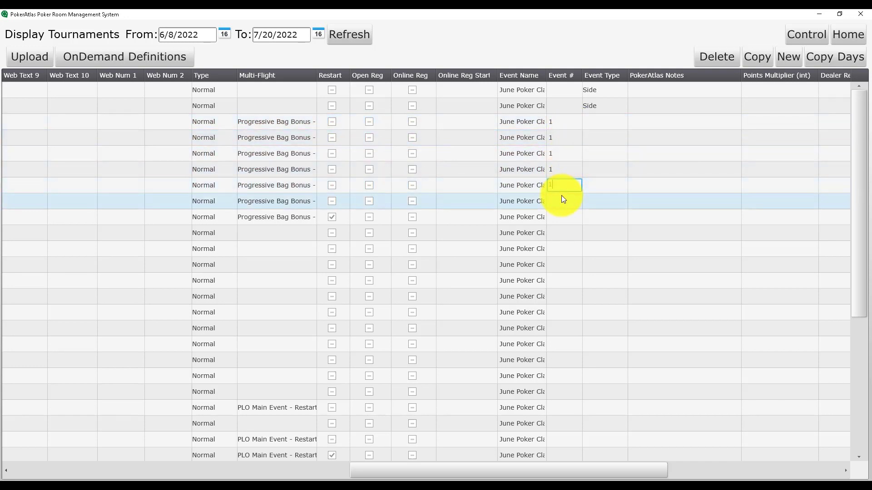
click(603, 120)
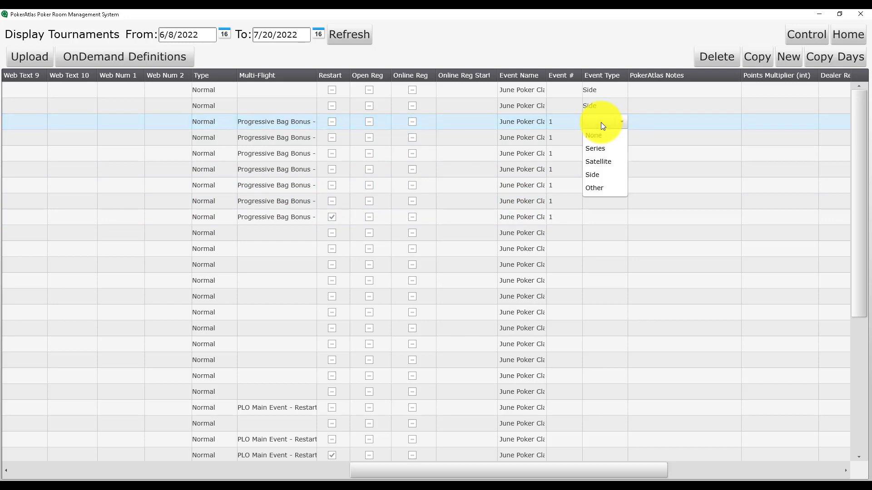
click(594, 148)
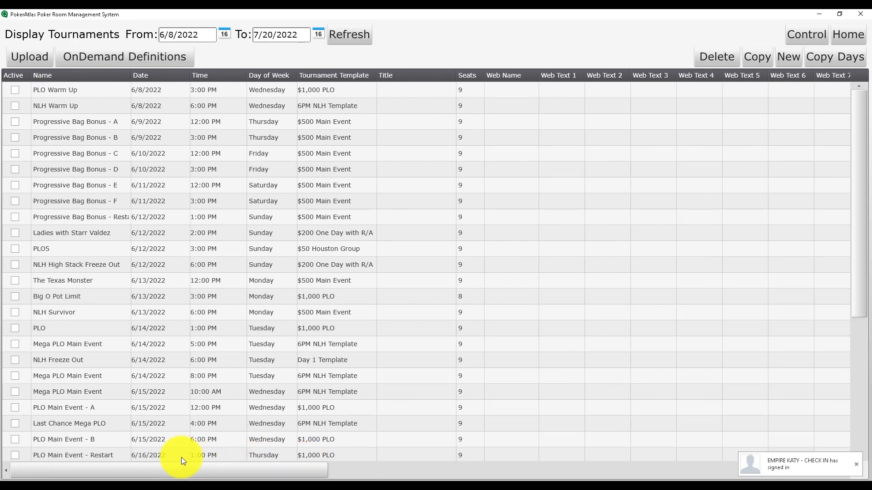
Scroll through the remaining rows to review event numbers and types before uploading
scroll(right, 3)
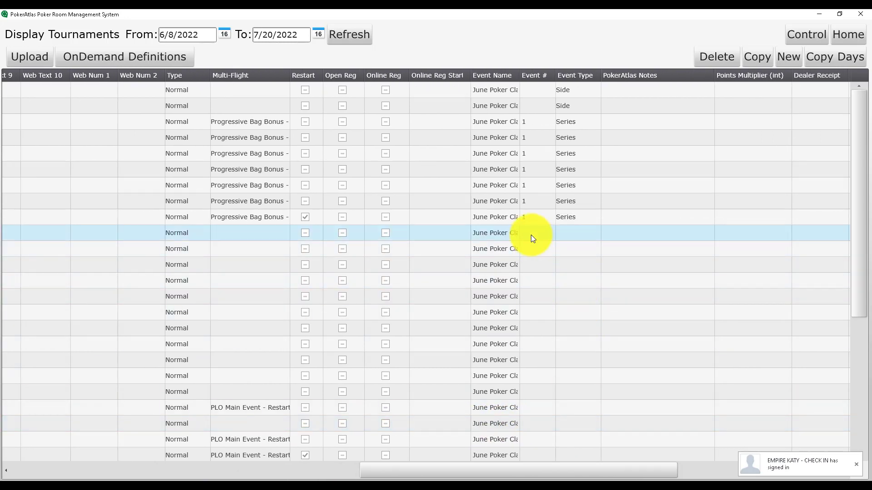
scroll(down, 3)
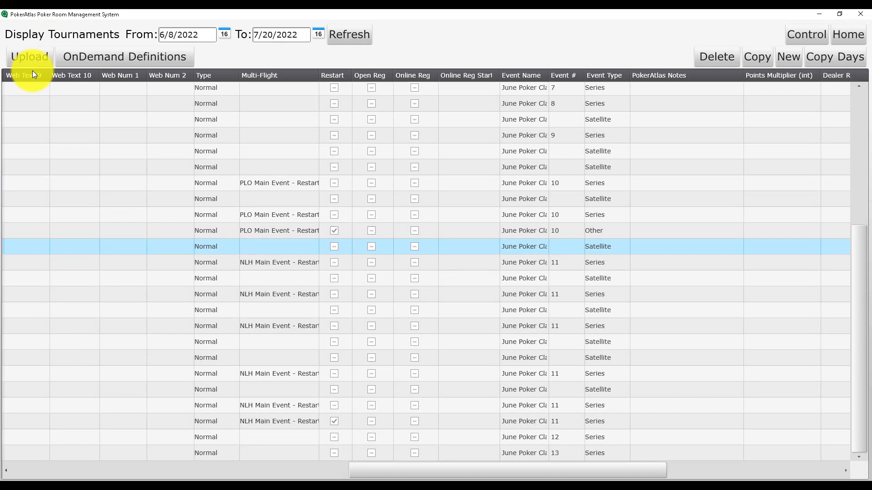